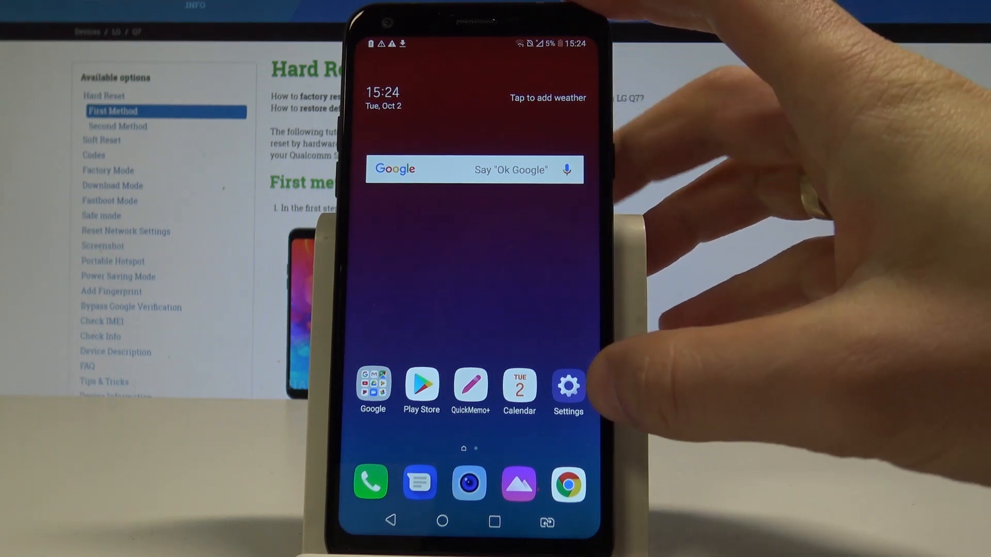
Reach the System section of the General settings on the phone
left_click(566, 384)
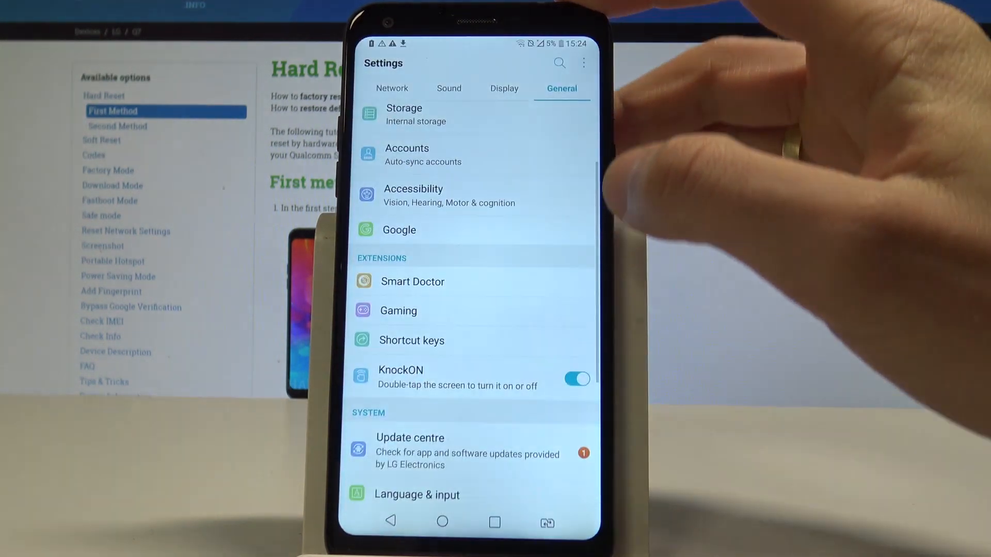
scroll("down", 3)
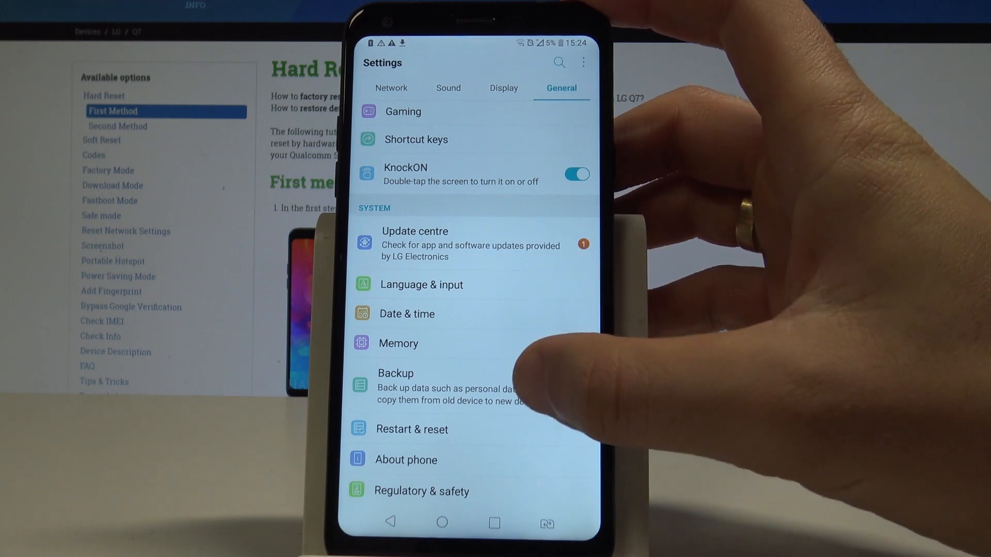
Toggle Back up to Google Drive off and on to bring up the Google sign-in screen
left_click(395, 385)
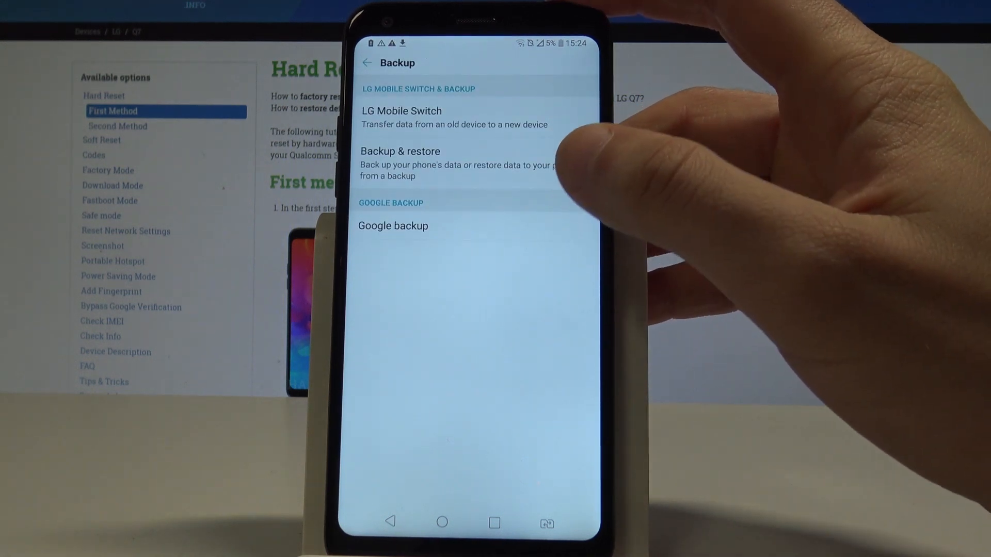
mouse_move(568, 176)
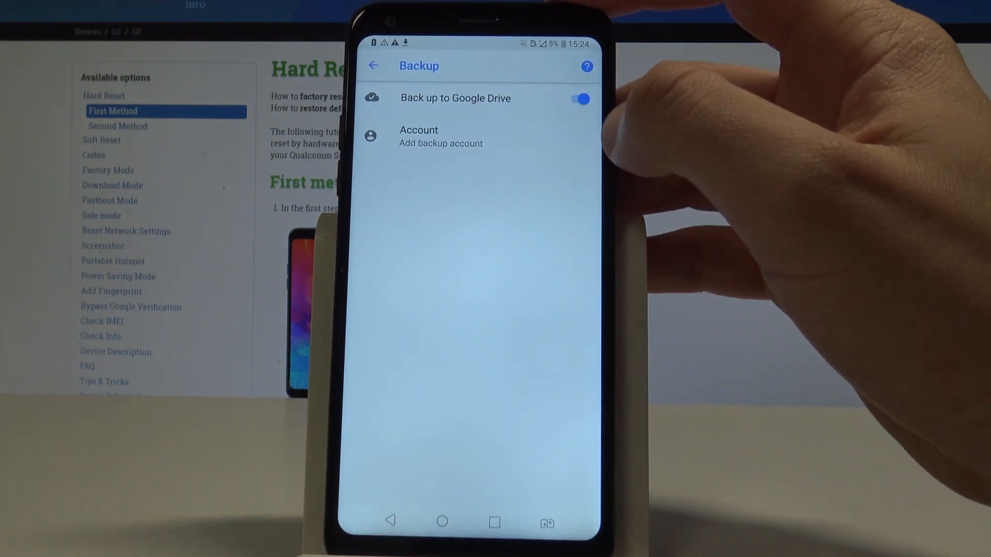
left_click(574, 99)
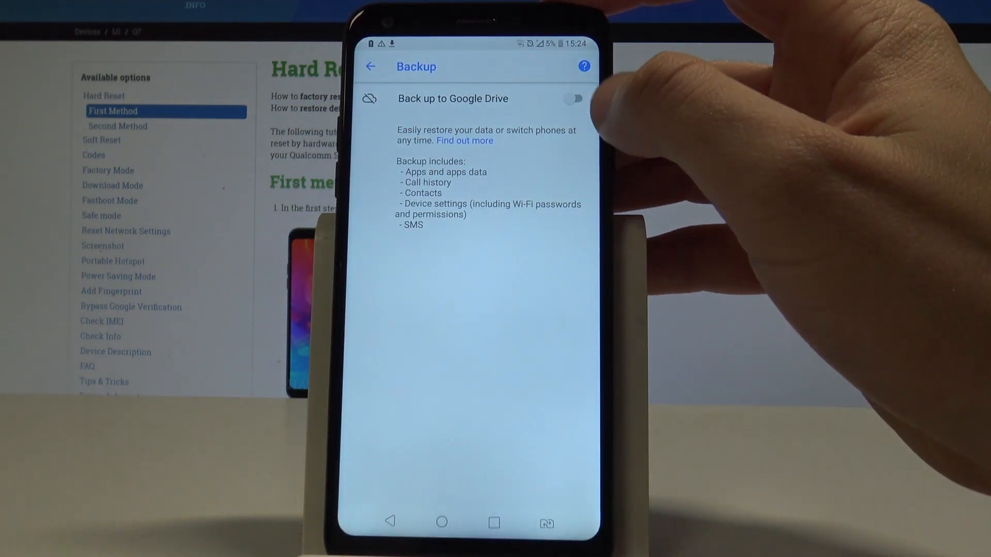
left_click(573, 98)
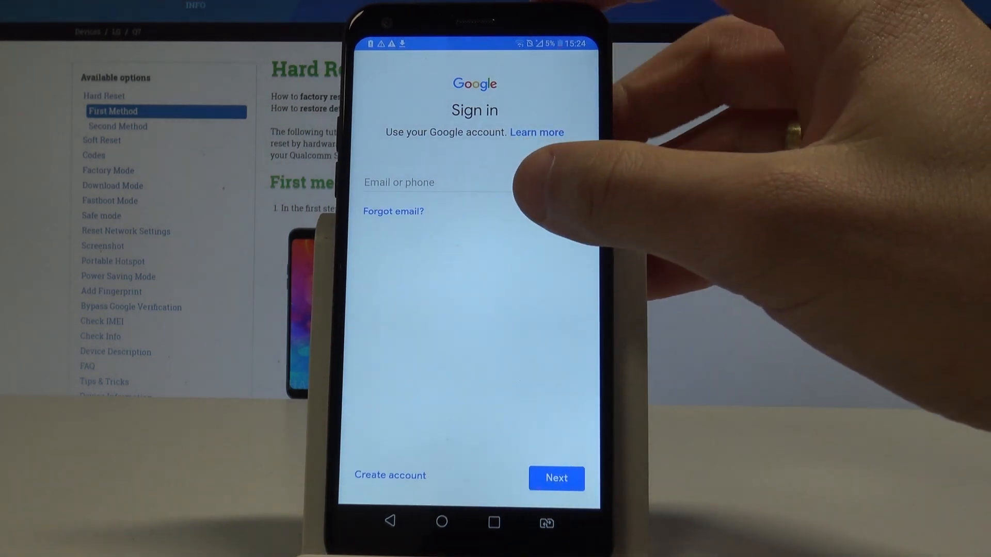
Enter the account email 'haseti1' and submit it to reach the password screen
left_click(443, 182)
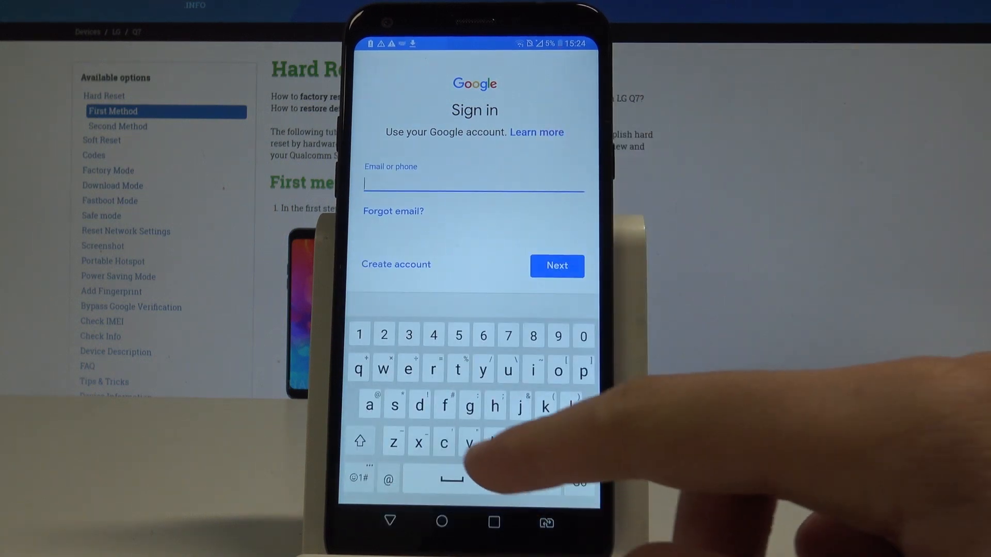
type("hardre")
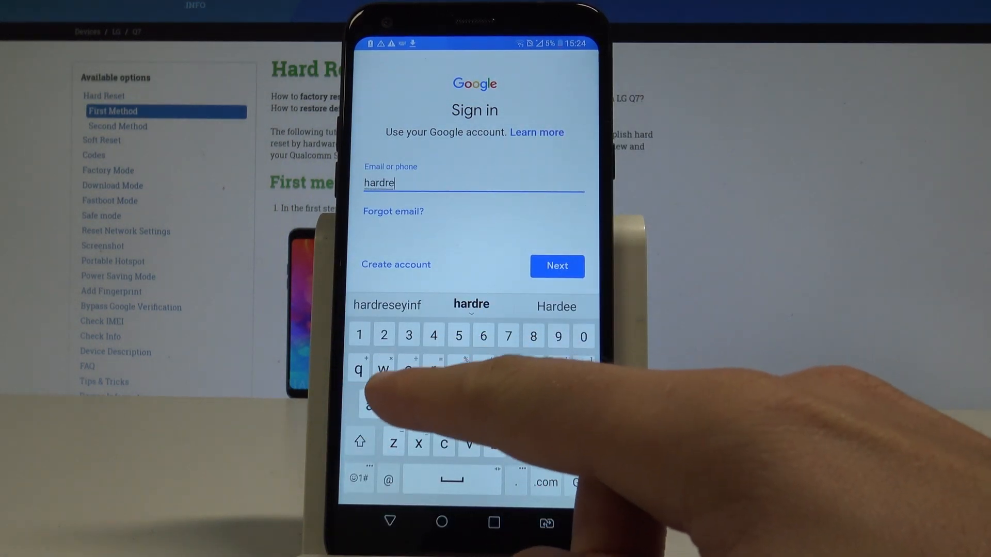
type("setinfo")
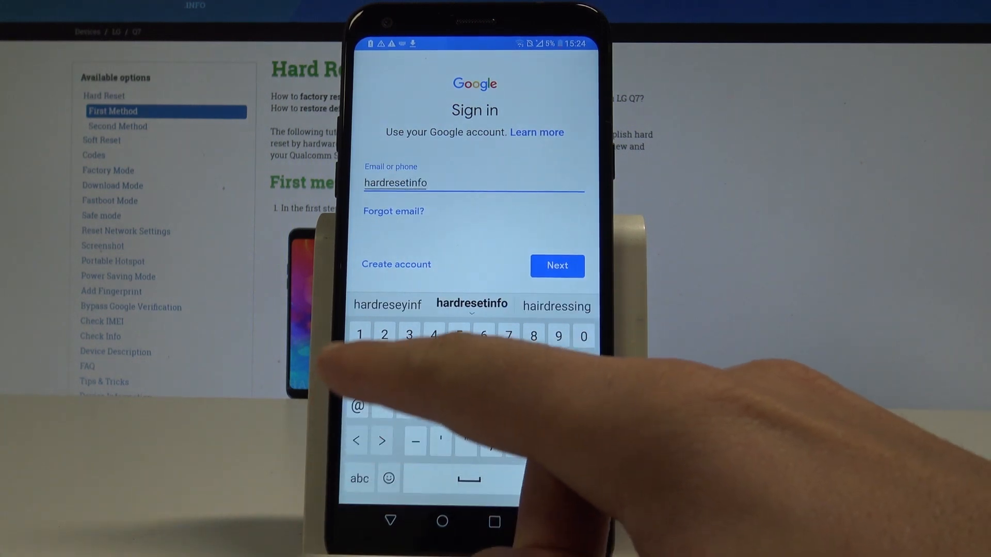
type("1")
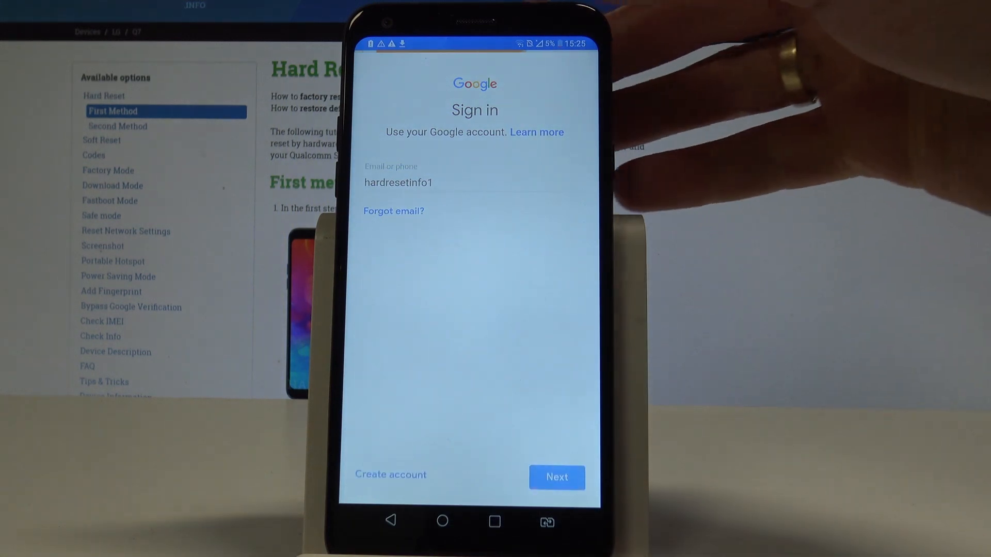
left_click(556, 477)
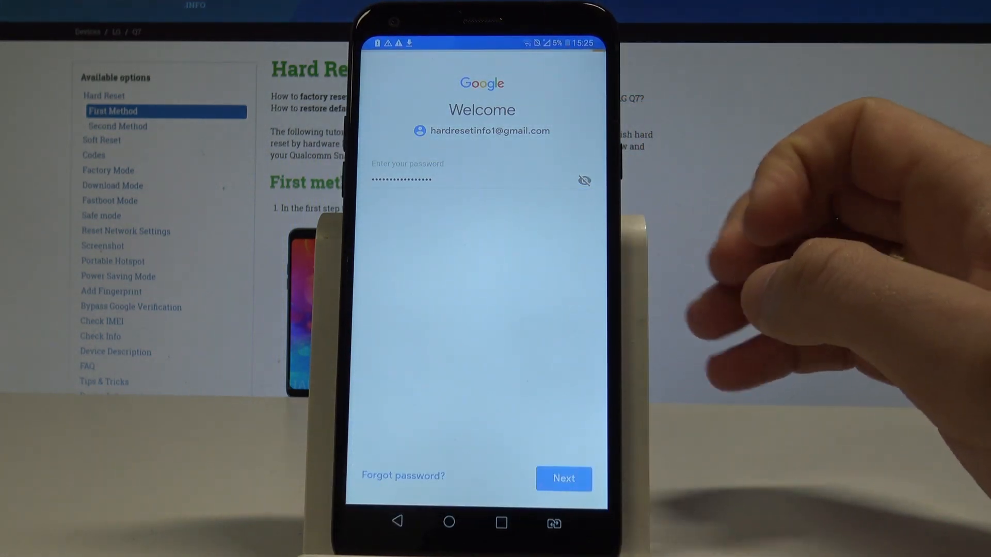
Submit the password and agree to Google's Terms of Service
left_click(563, 478)
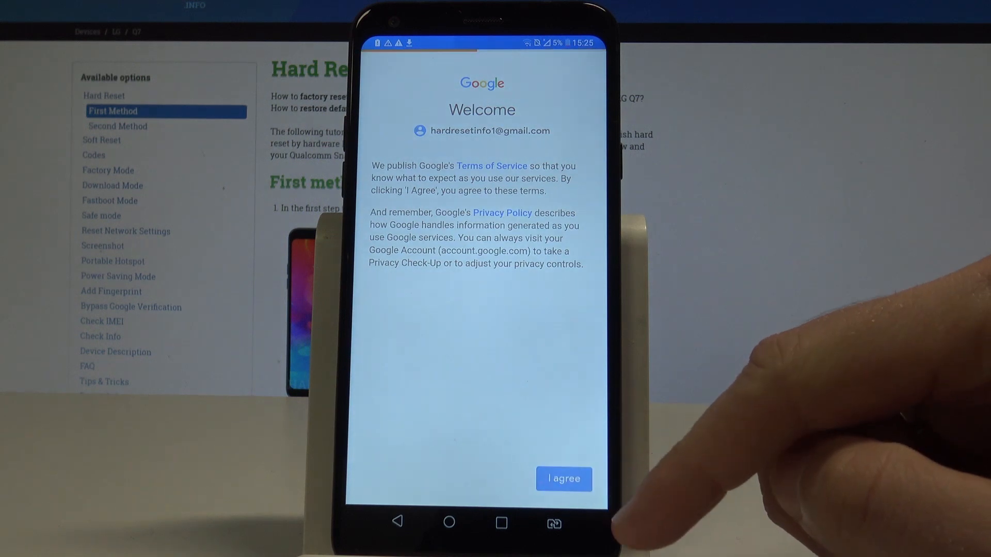
left_click(564, 478)
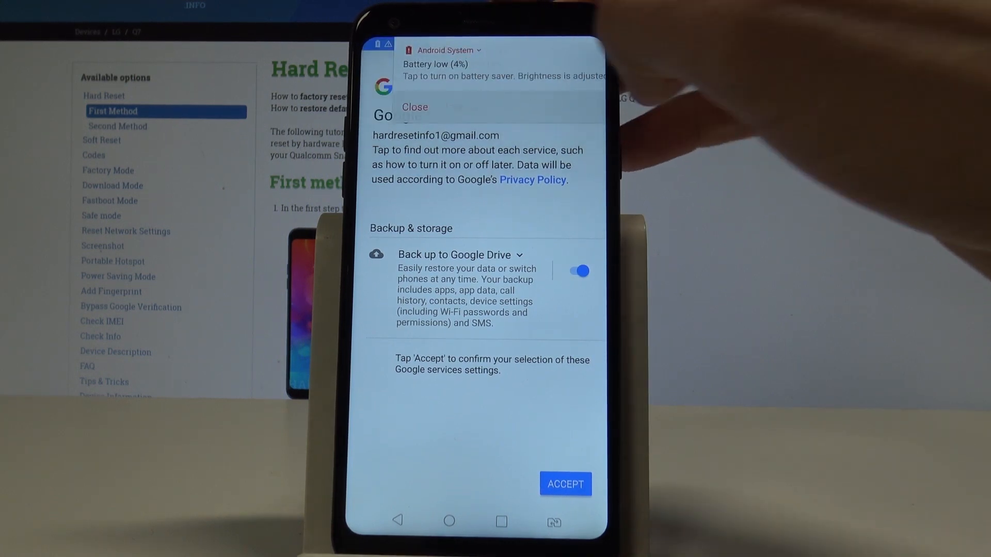
Dismiss the battery warning, accept Google Services settings and turn on Google Drive backup
left_click(414, 106)
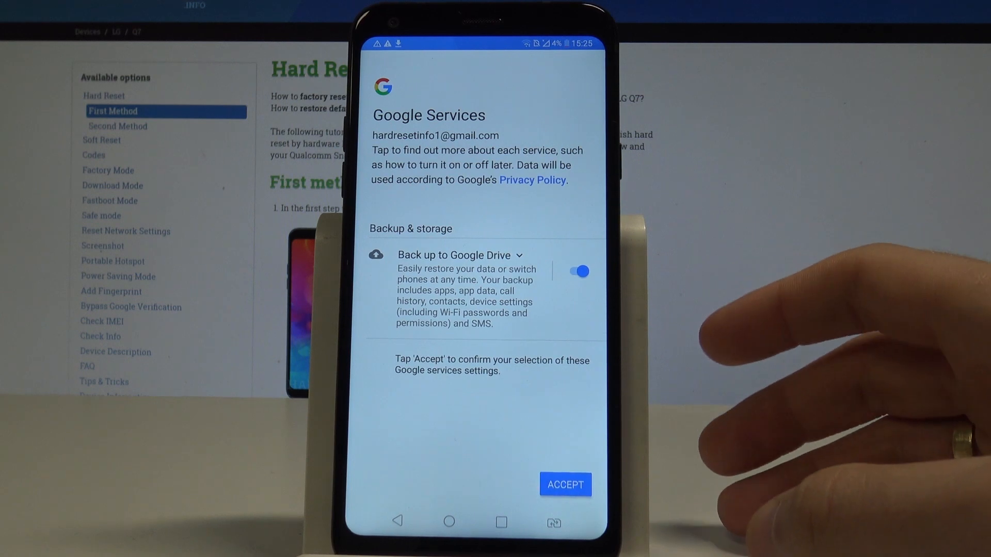
left_click(455, 255)
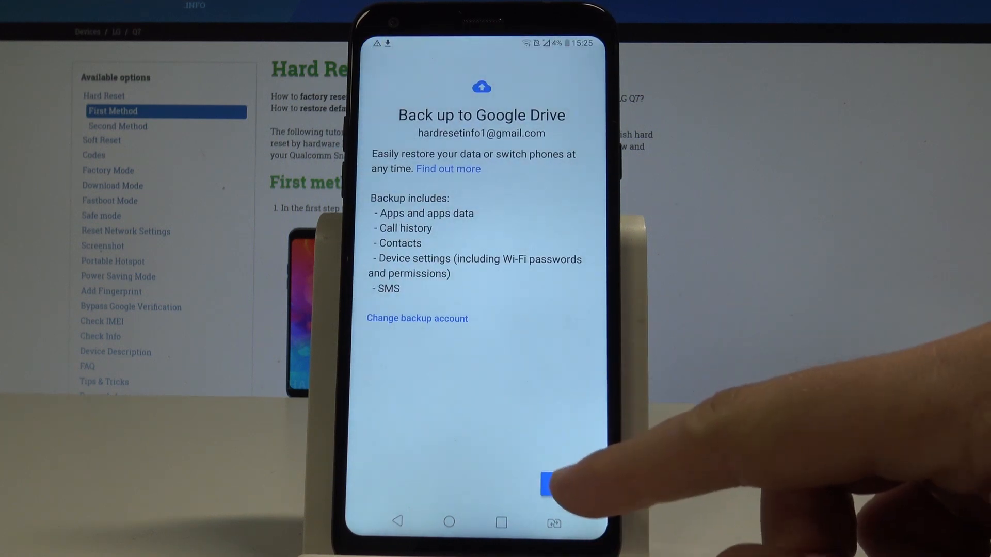
left_click(551, 481)
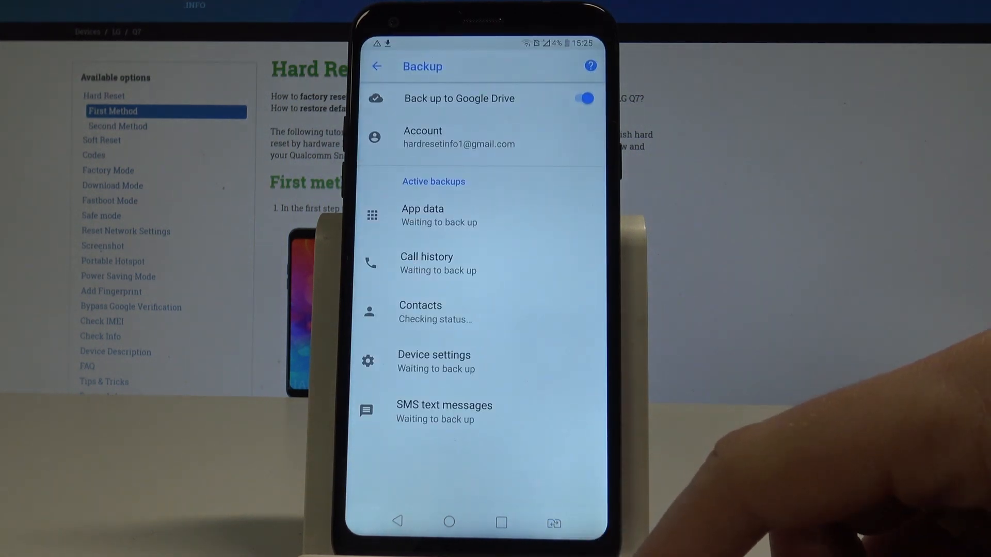
mouse_move(455, 310)
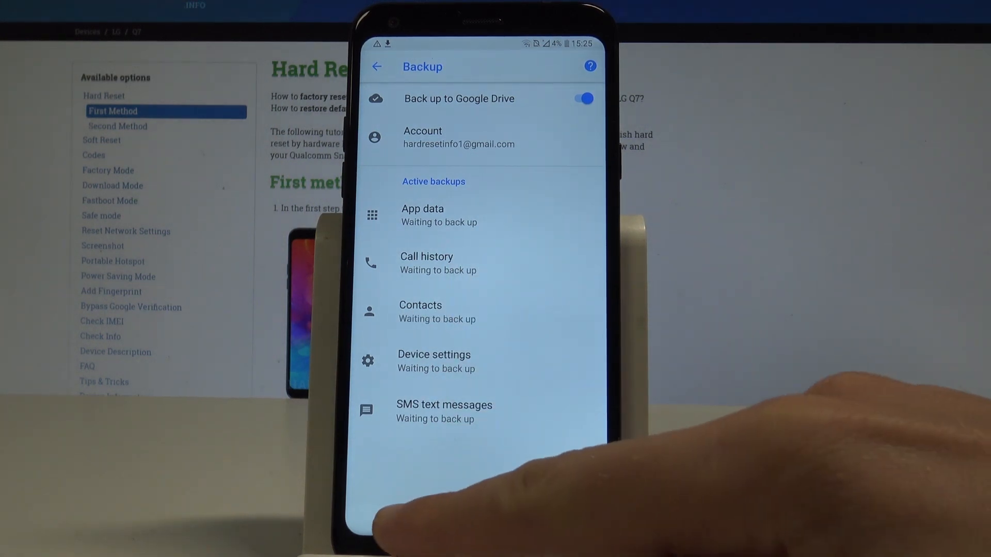
Leave the backup settings and return to the home screen
left_click(375, 66)
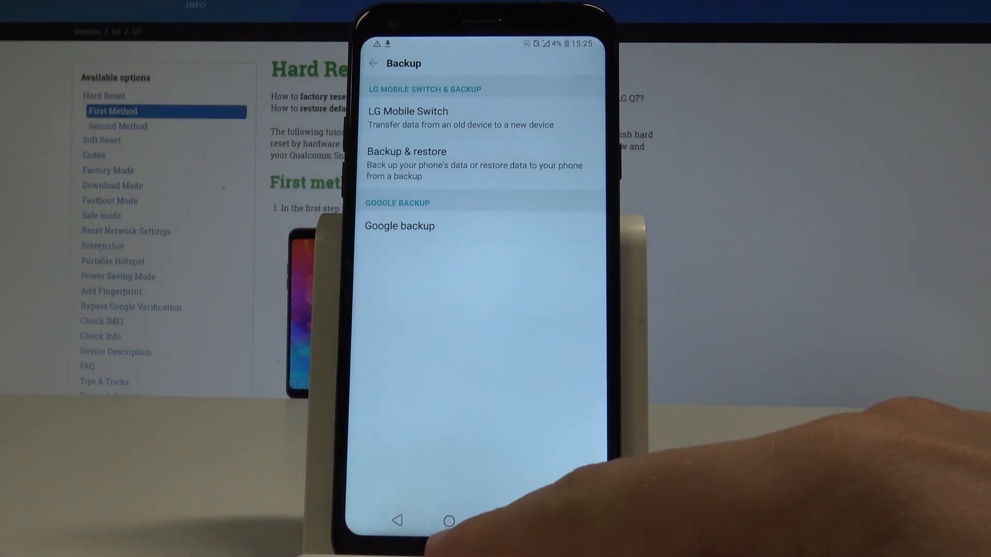
left_click(448, 521)
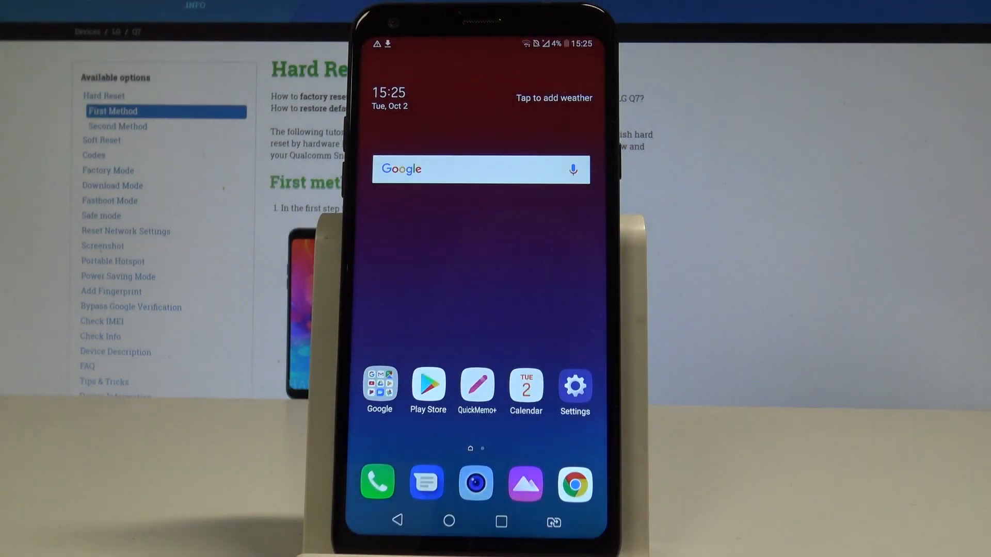